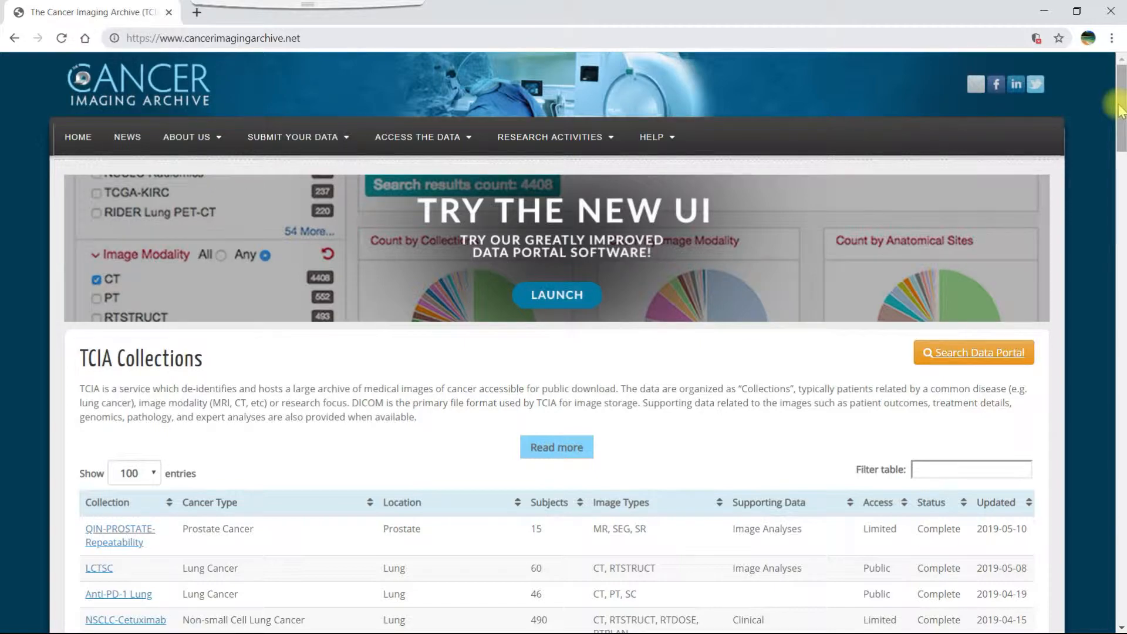
# Step: Filter the data portal image search to CT modality and kidney anatomical site, yielding 272 results
pyautogui.scroll(-3)
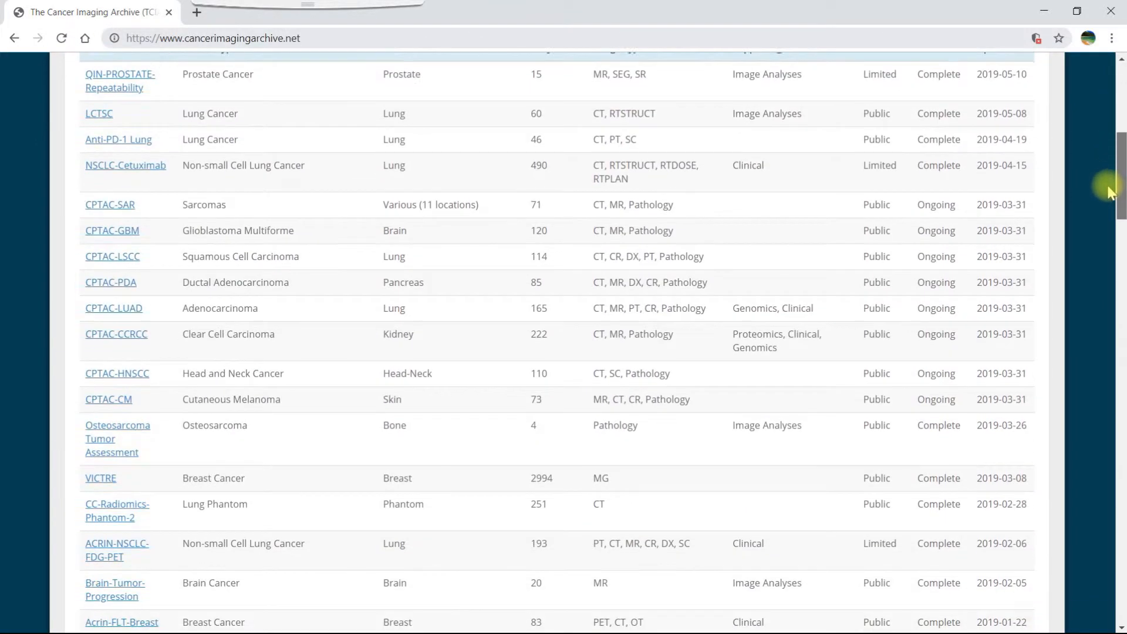
pyautogui.scroll(-3)
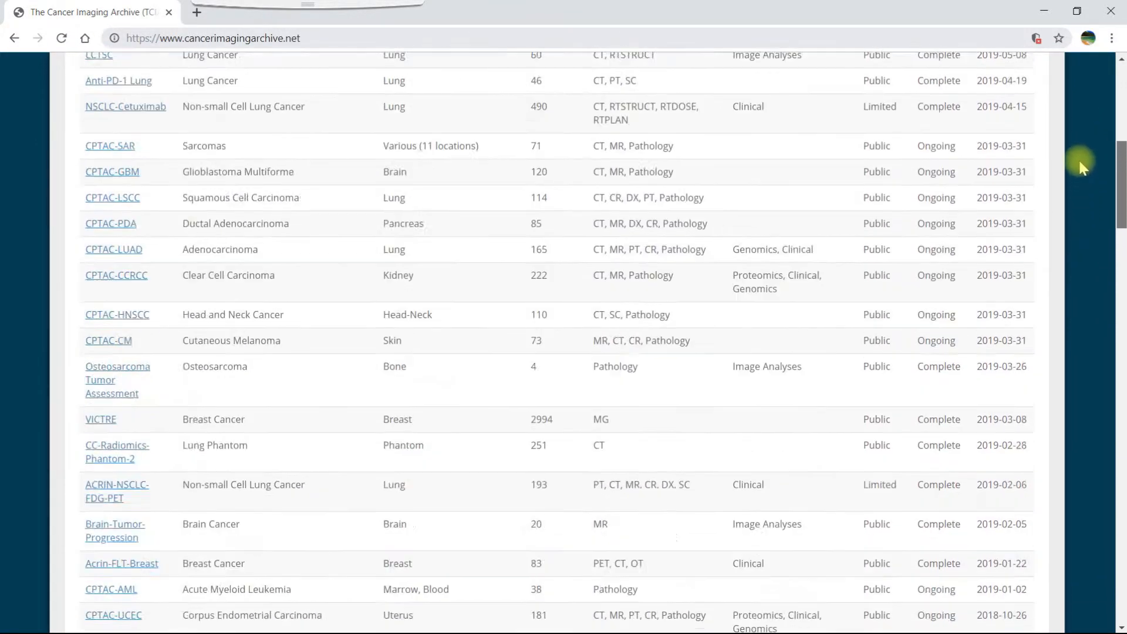
pyautogui.scroll(3)
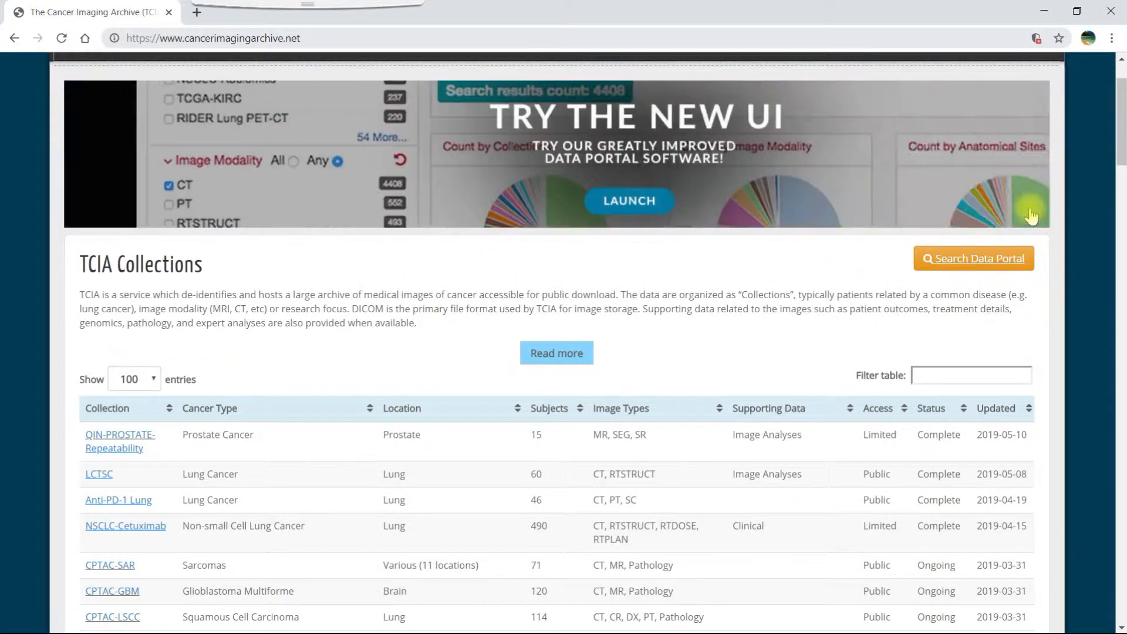
pyautogui.click(973, 258)
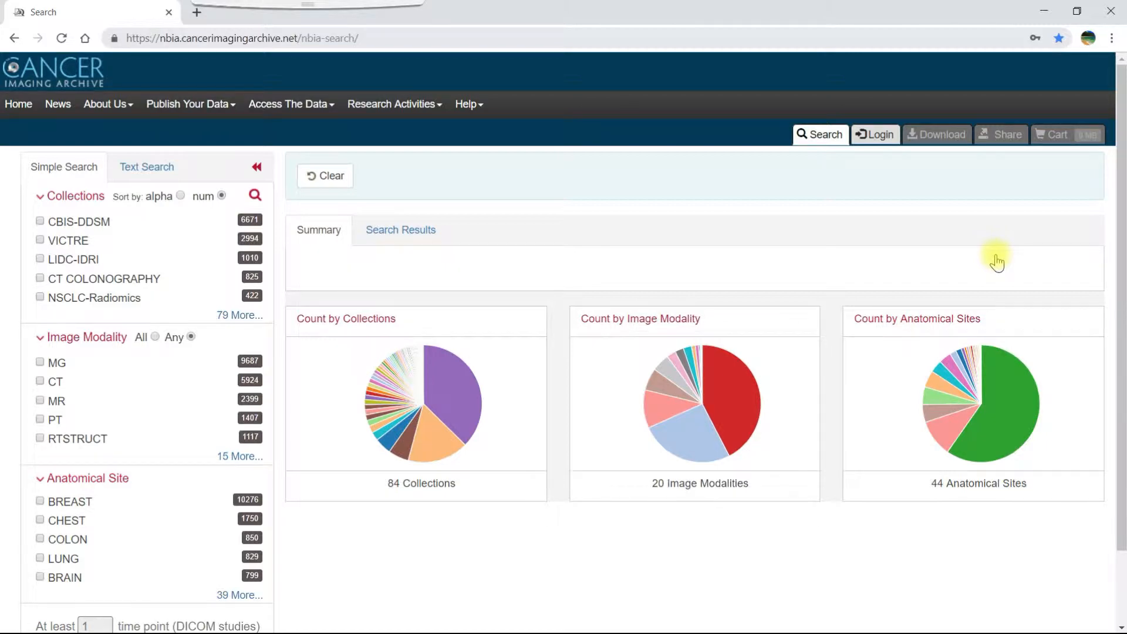
pyautogui.moveTo(29, 395)
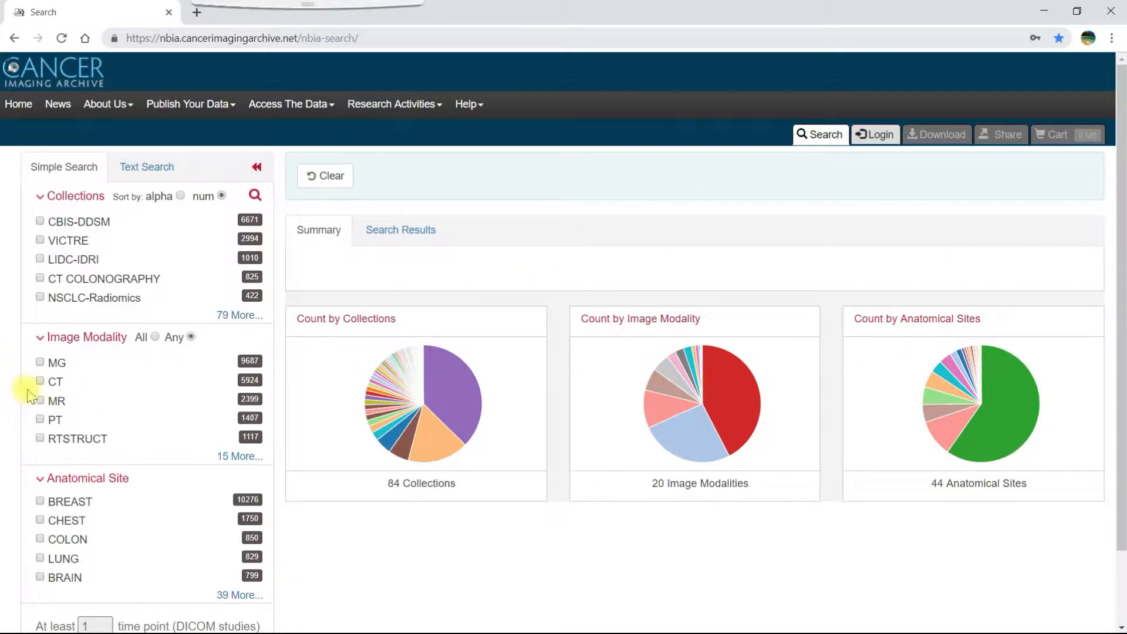
pyautogui.click(40, 381)
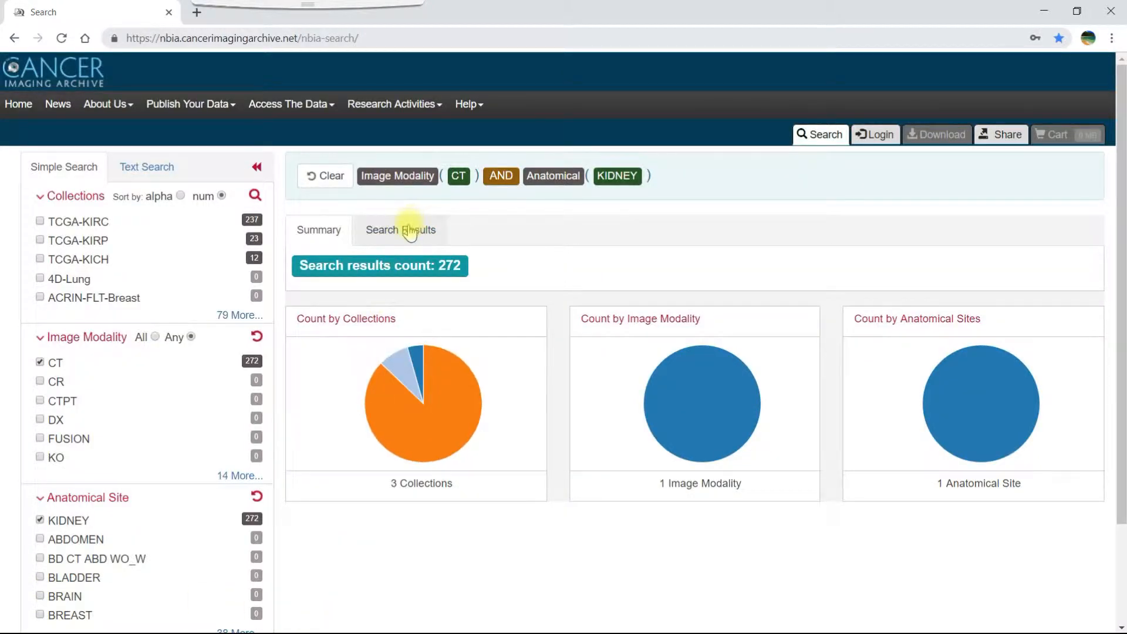
# Step: Show the 272 results as a subject table, starting with 10 TCGA-KIRC subjects over 28 pages
pyautogui.click(401, 230)
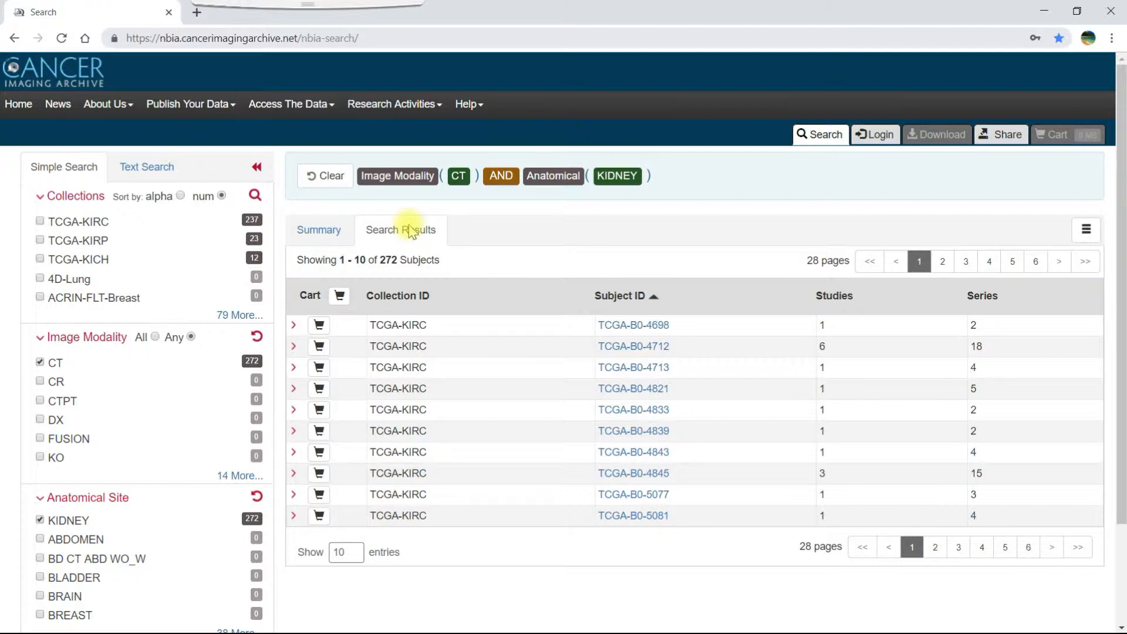
pyautogui.moveTo(646, 287)
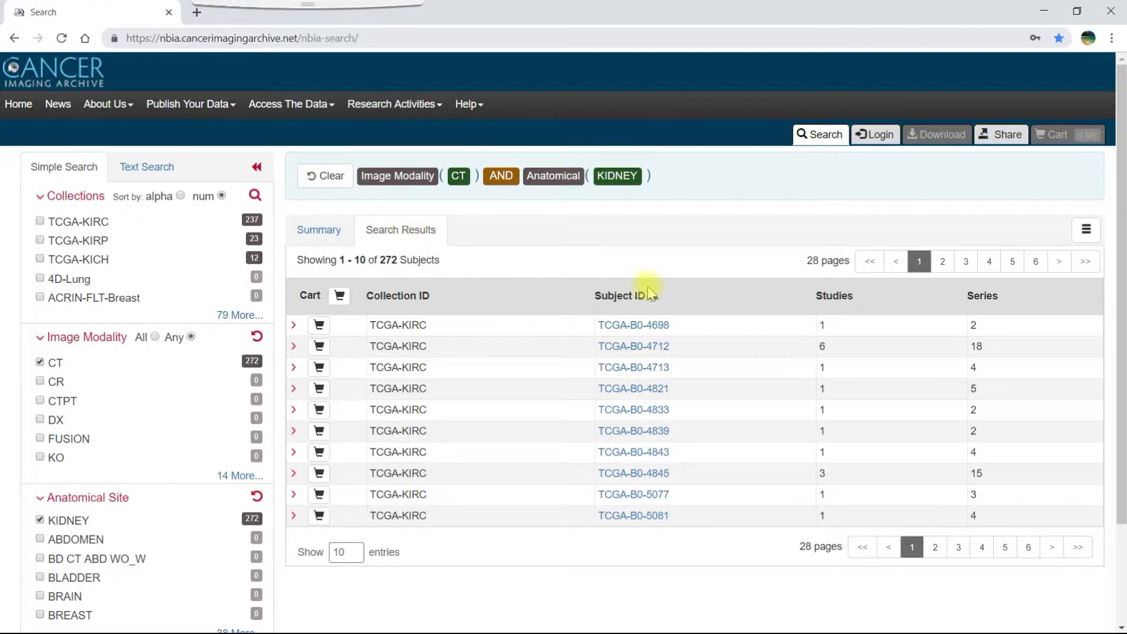
pyautogui.click(620, 296)
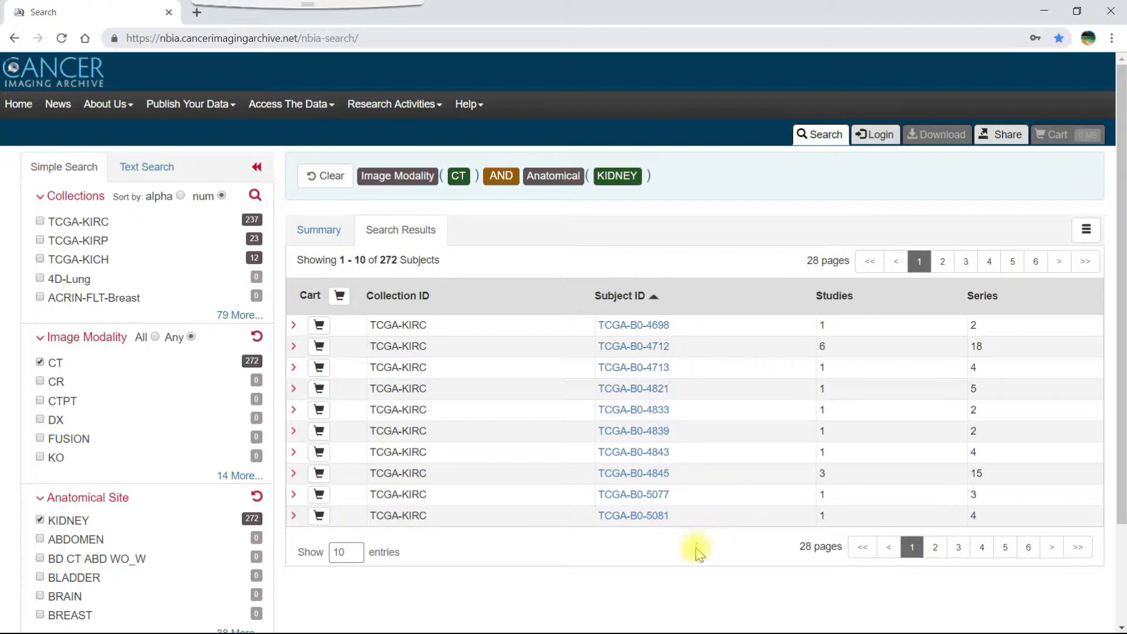
pyautogui.moveTo(696, 575)
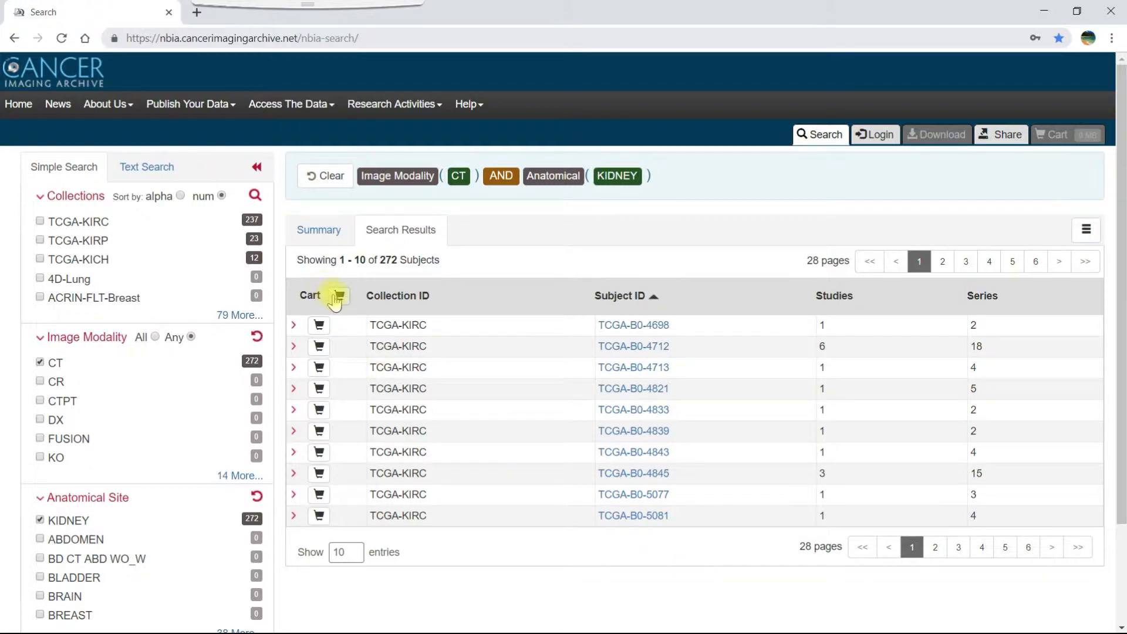
pyautogui.click(327, 296)
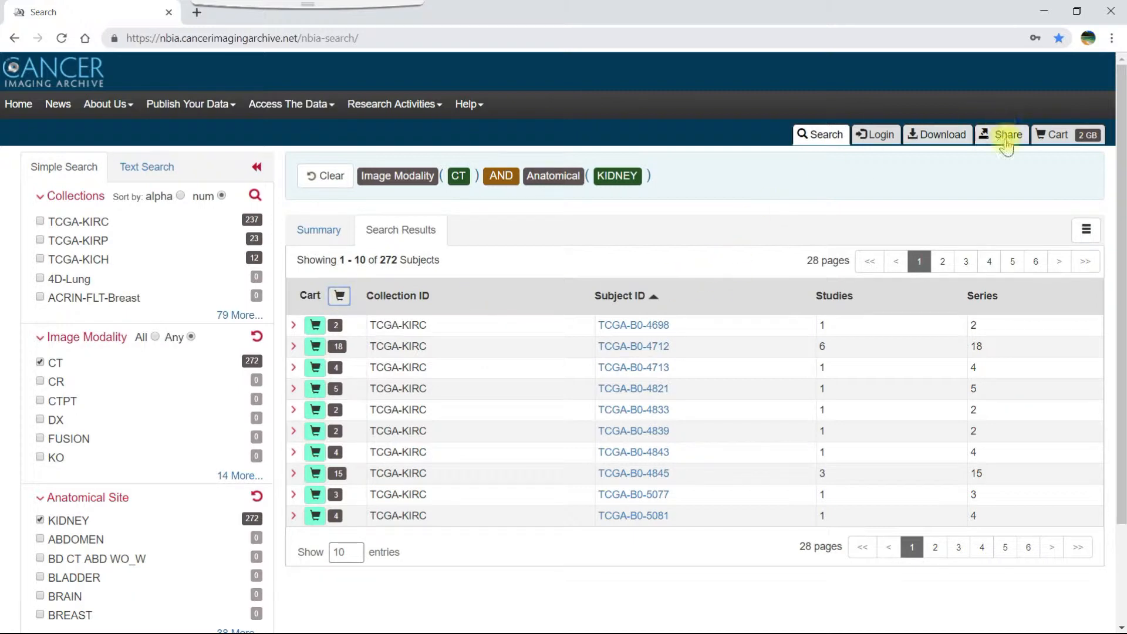
pyautogui.moveTo(1022, 177)
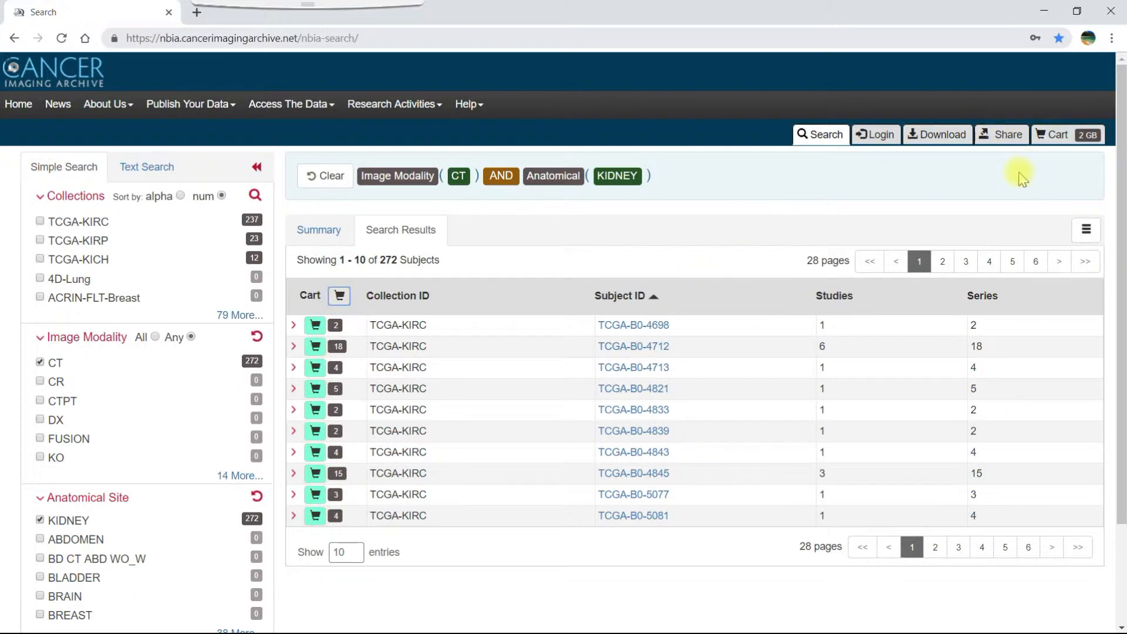
pyautogui.moveTo(606, 263)
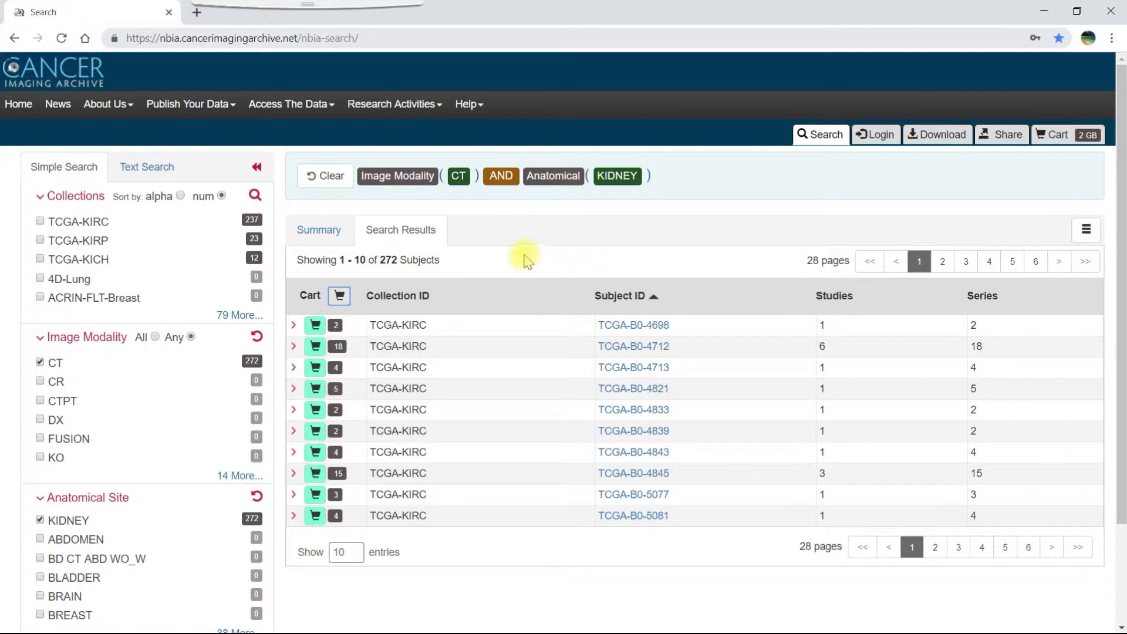
pyautogui.click(340, 296)
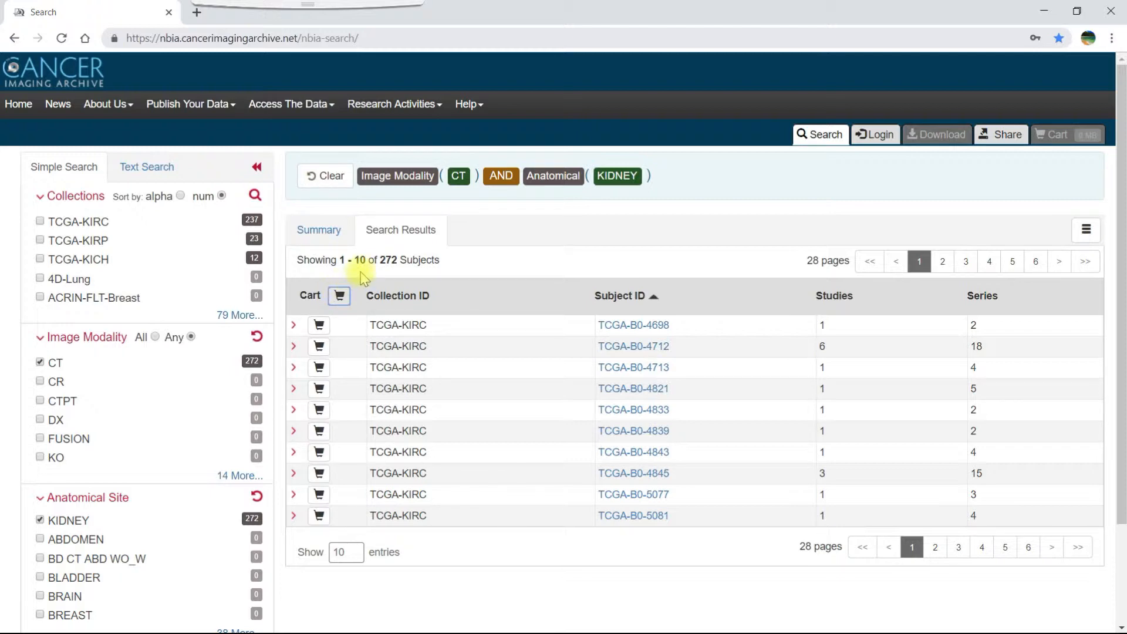
# Step: Add subject TCGA-B0-4712 with its 18 series (772 MB) to the cart
pyautogui.click(318, 346)
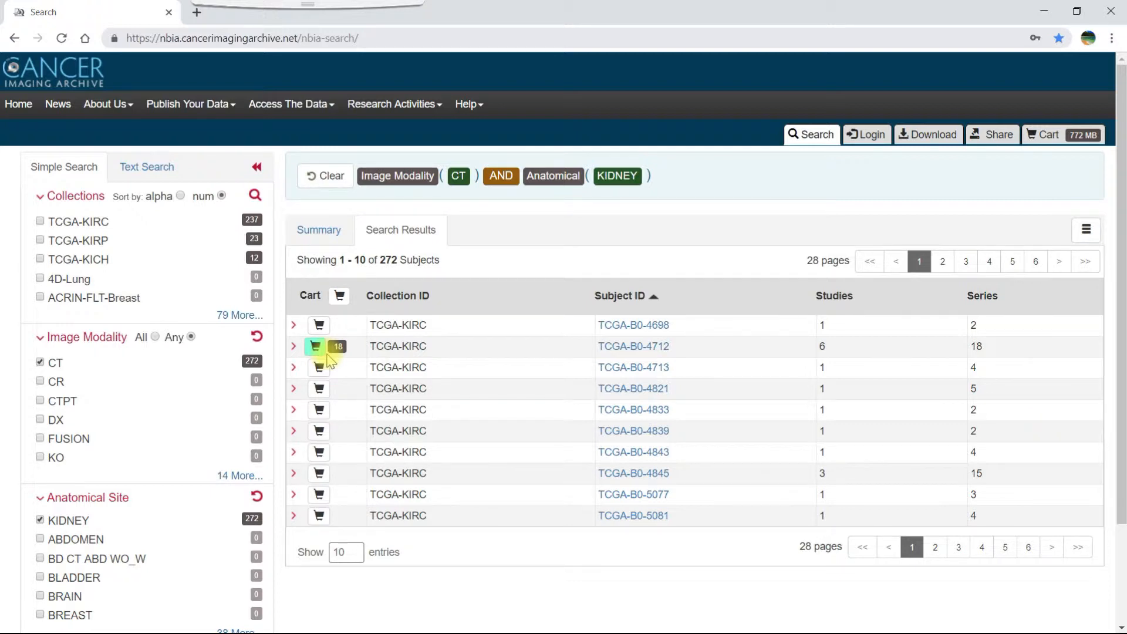
pyautogui.moveTo(333, 362)
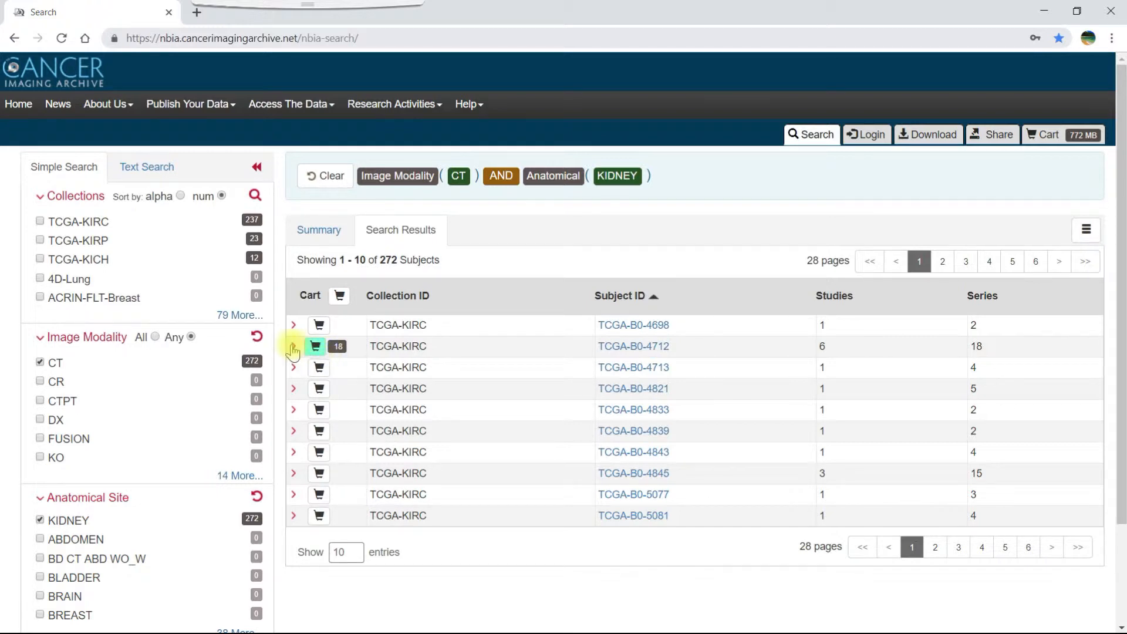
# Step: Expand TCGA-B0-4712's six studies and the Oct 21, 1991 study's three series
pyautogui.click(292, 346)
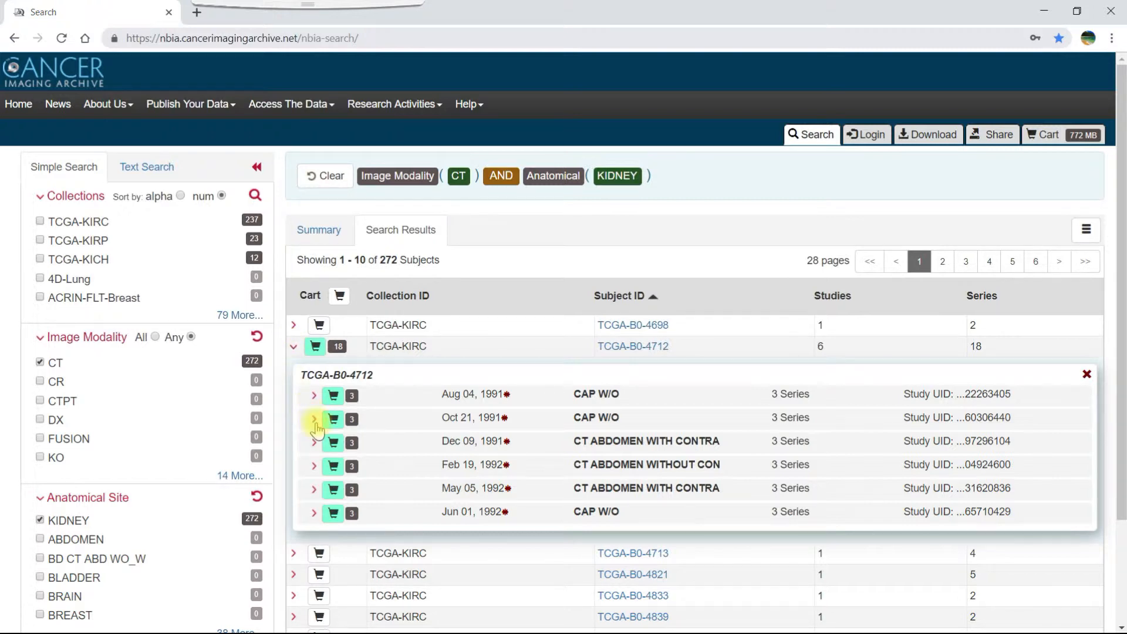
pyautogui.click(314, 419)
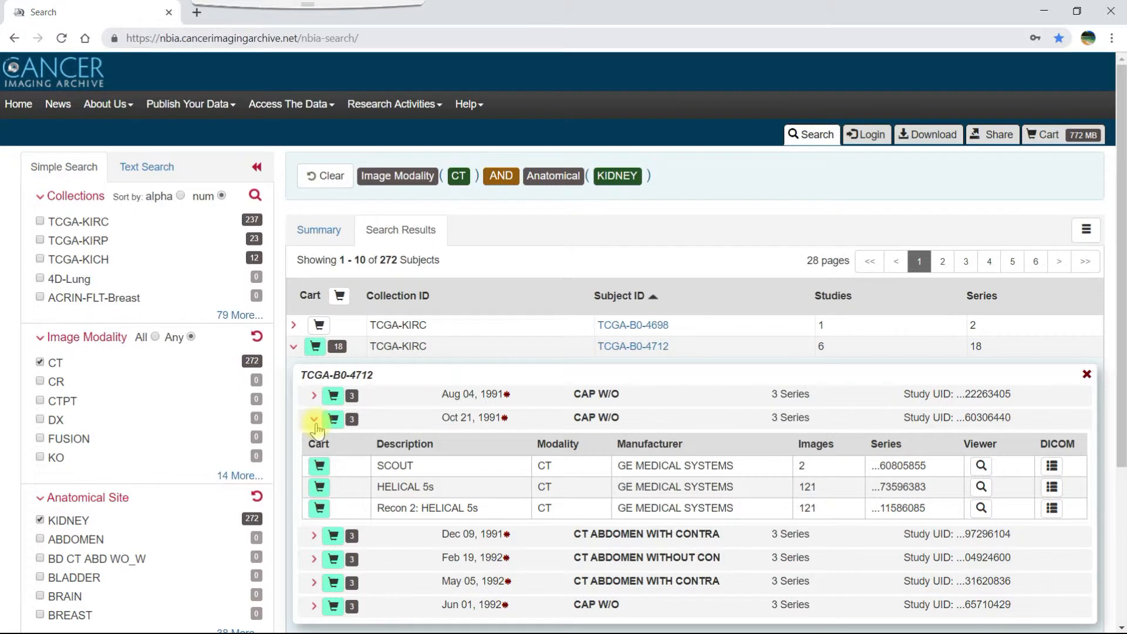
# Step: Remove the HELICAL 5s series, leaving 17 series totalling 711 MB in the cart
pyautogui.click(319, 487)
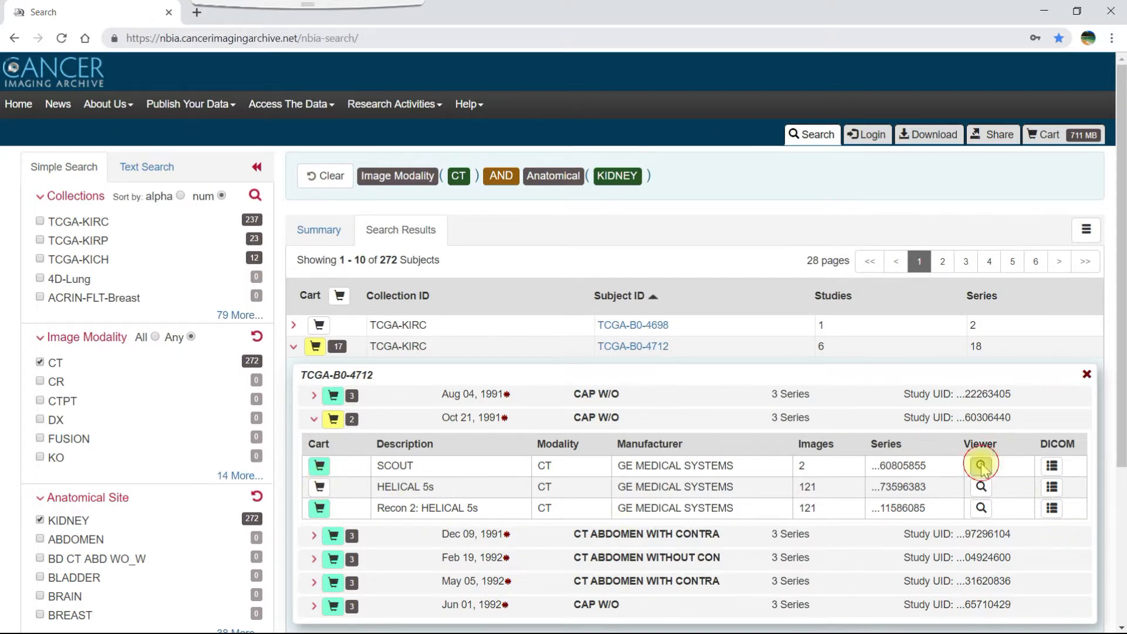
pyautogui.click(980, 462)
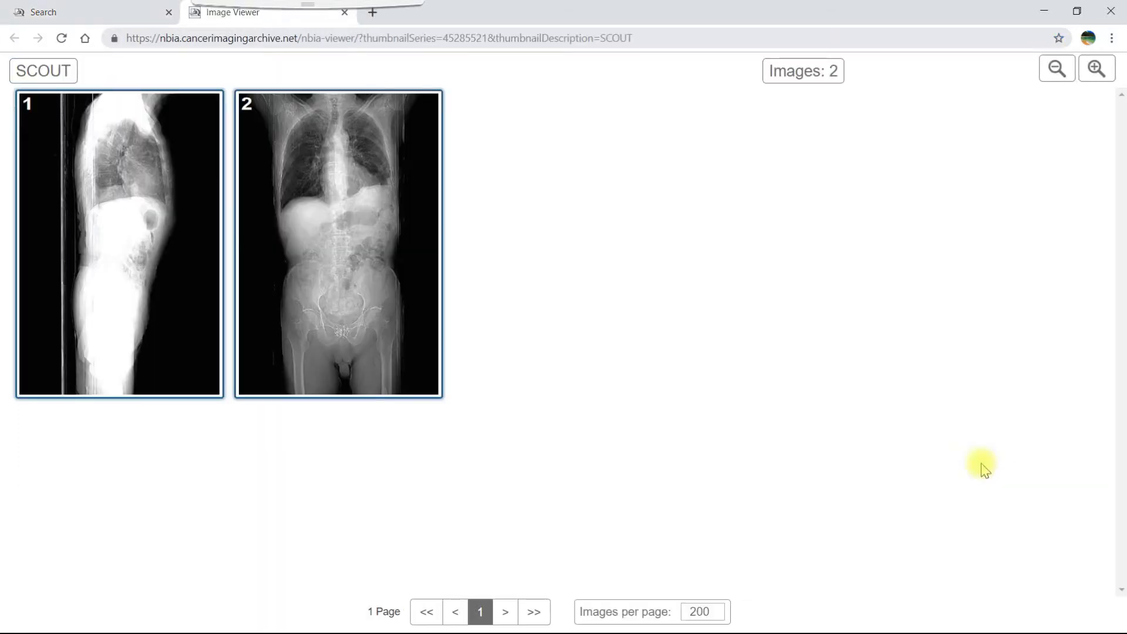
pyautogui.moveTo(845, 427)
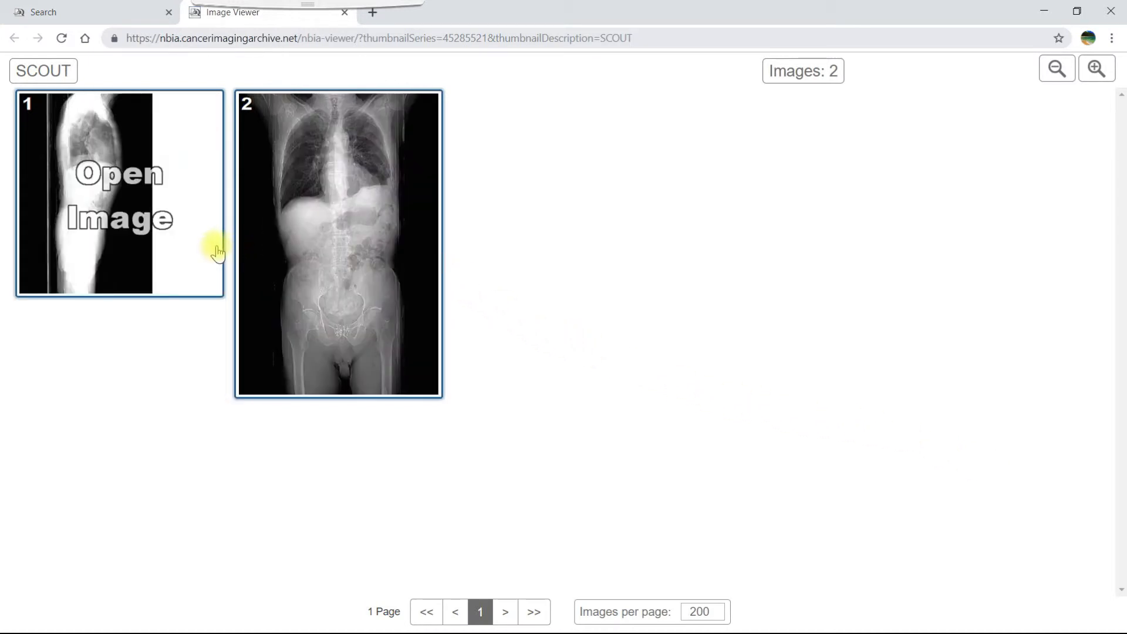
pyautogui.moveTo(226, 255)
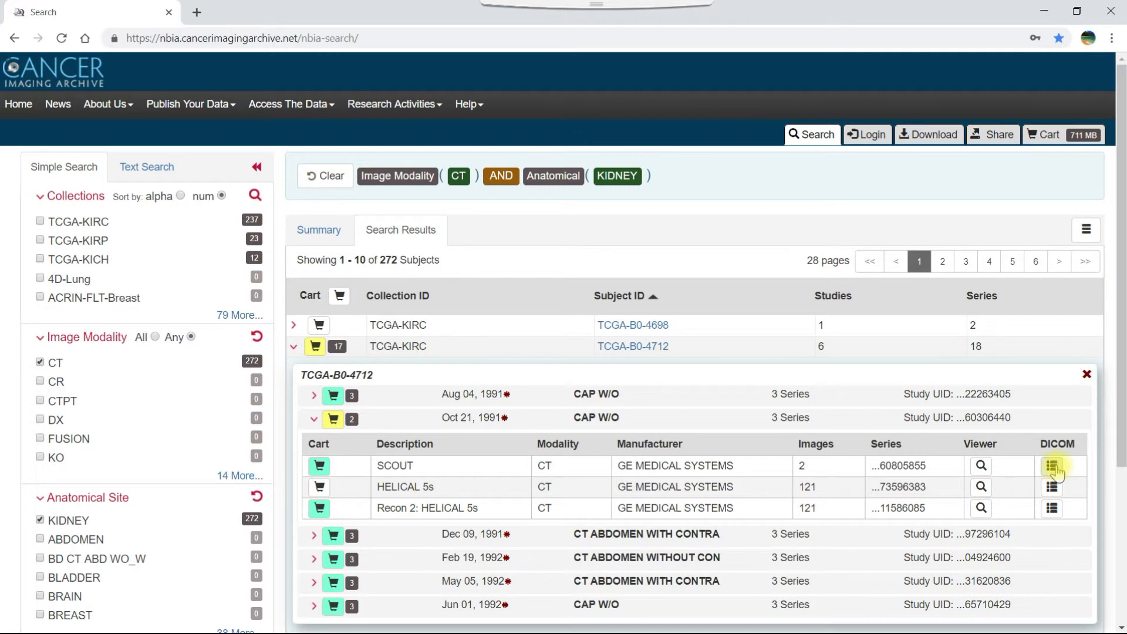
# Step: View the SCOUT series' DICOM tags, then open the cart showing 17 series (711 MB)
pyautogui.click(1051, 477)
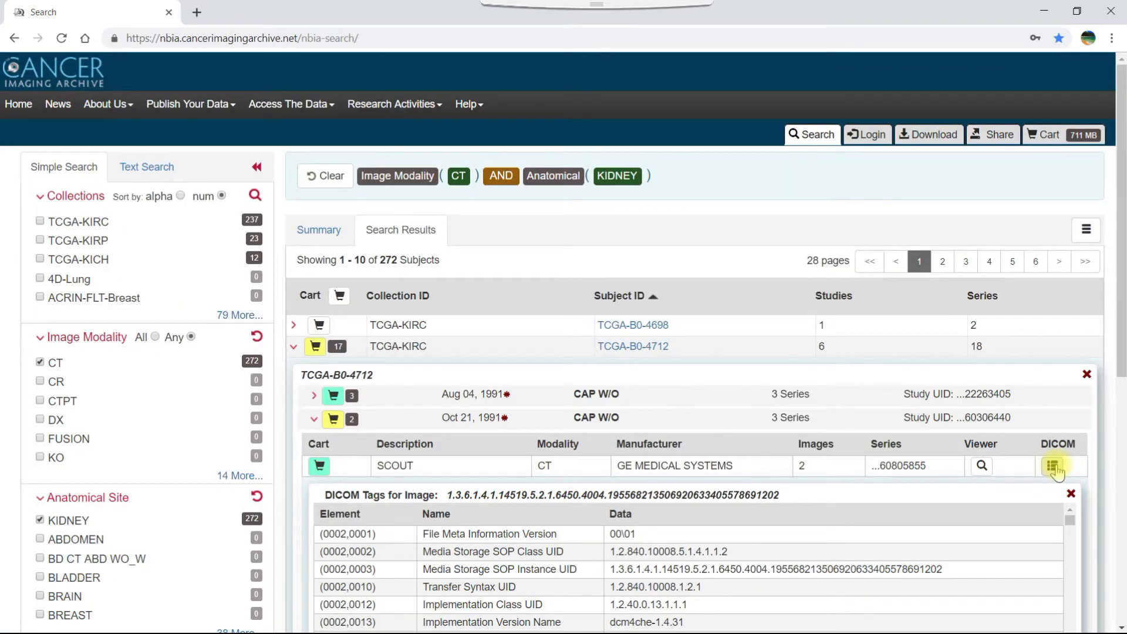
pyautogui.scroll(-3)
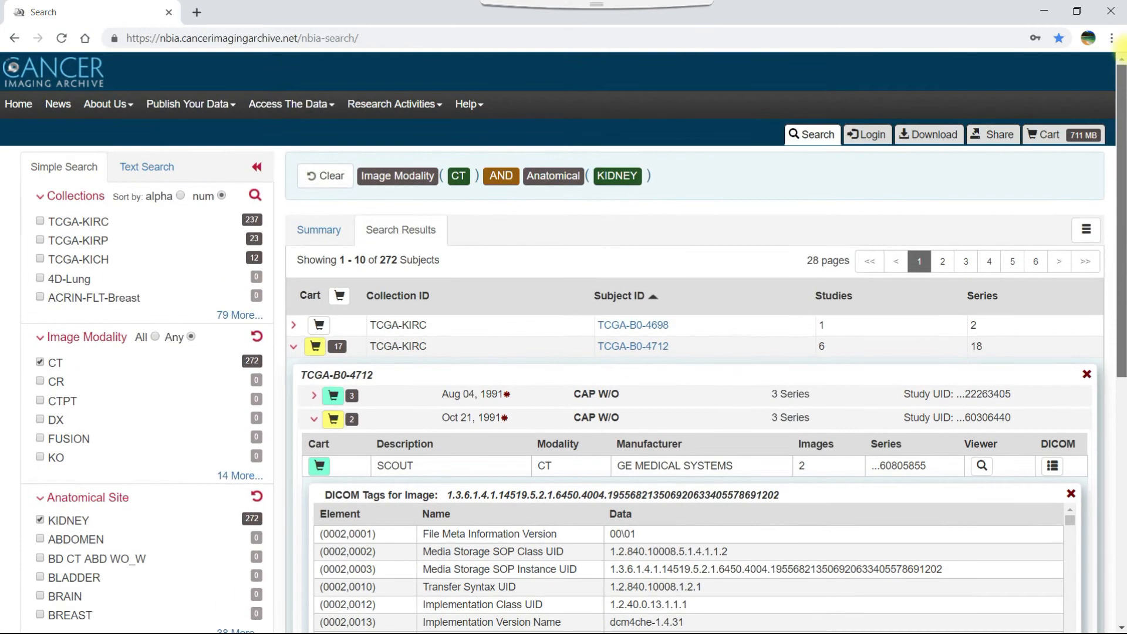
pyautogui.click(1044, 135)
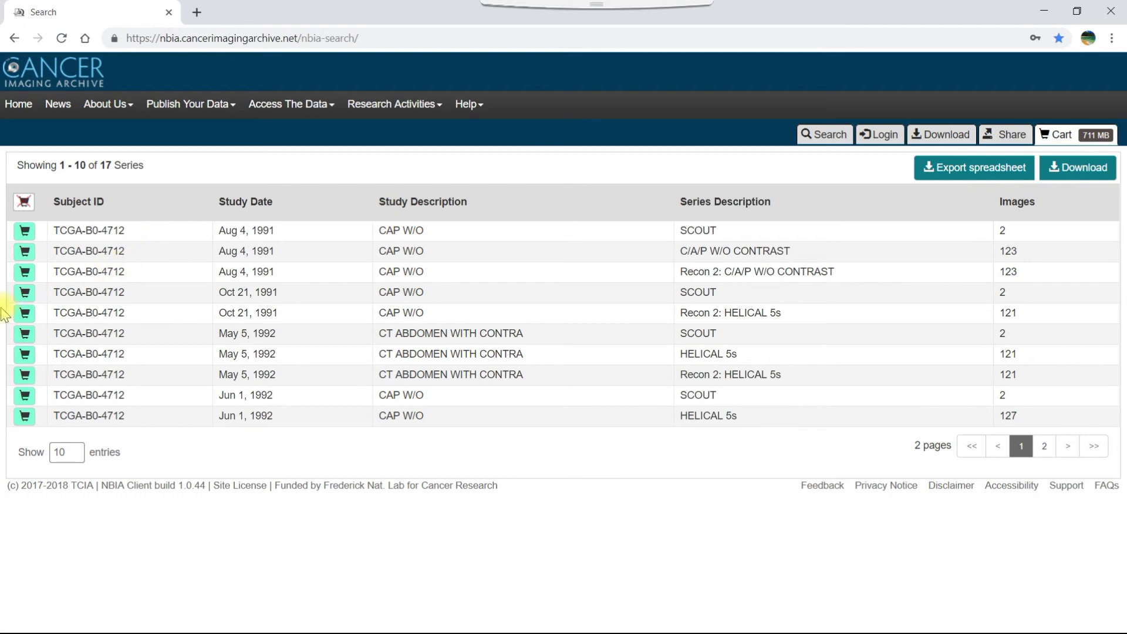
# Step: Remove the Oct 21, 1991 SCOUT series from the cart (now 707 MB) and show Help options
pyautogui.click(24, 292)
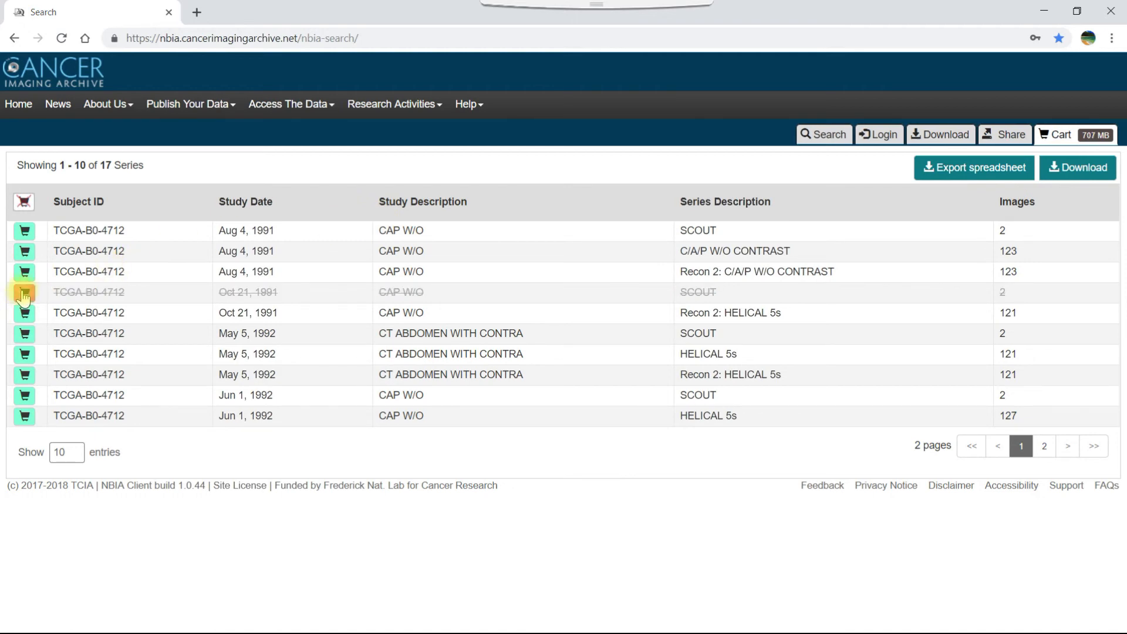
pyautogui.click(24, 292)
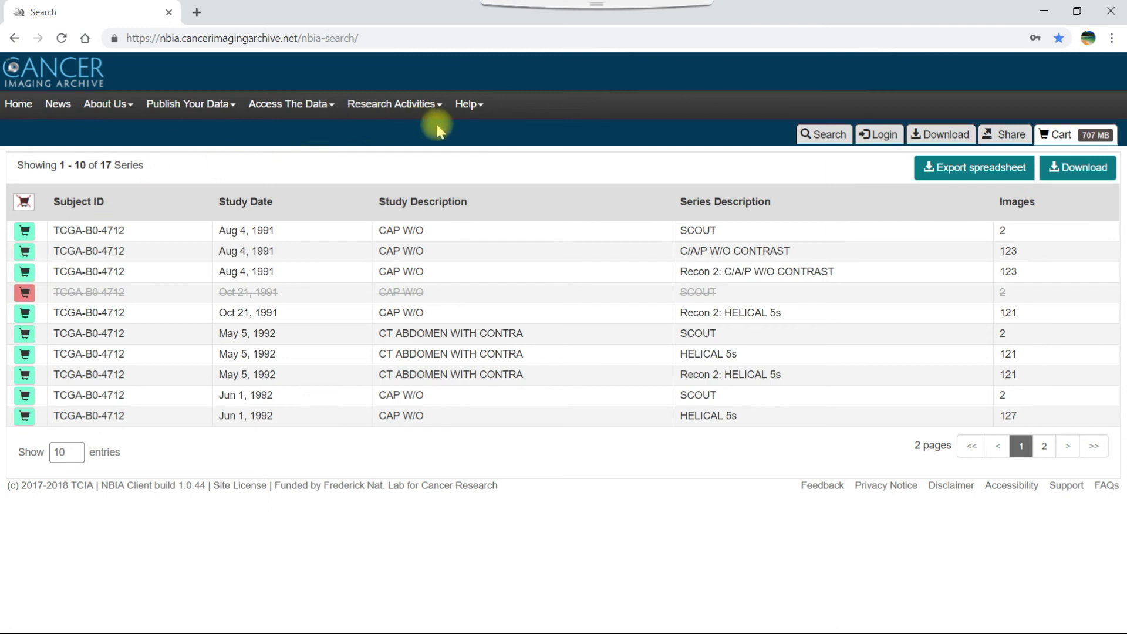
pyautogui.click(466, 104)
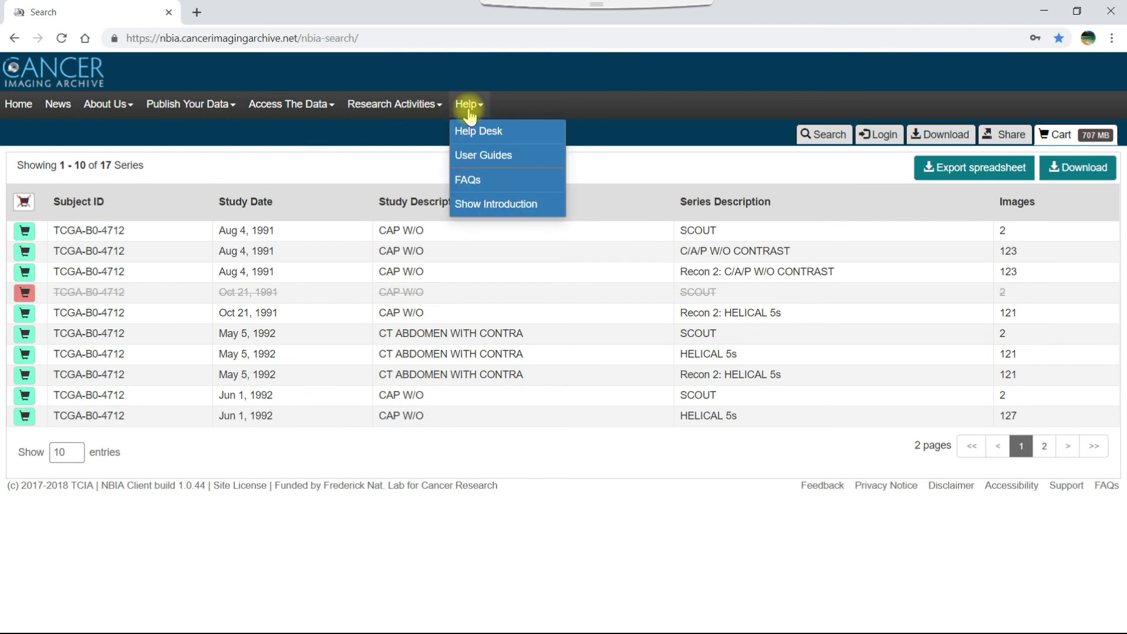